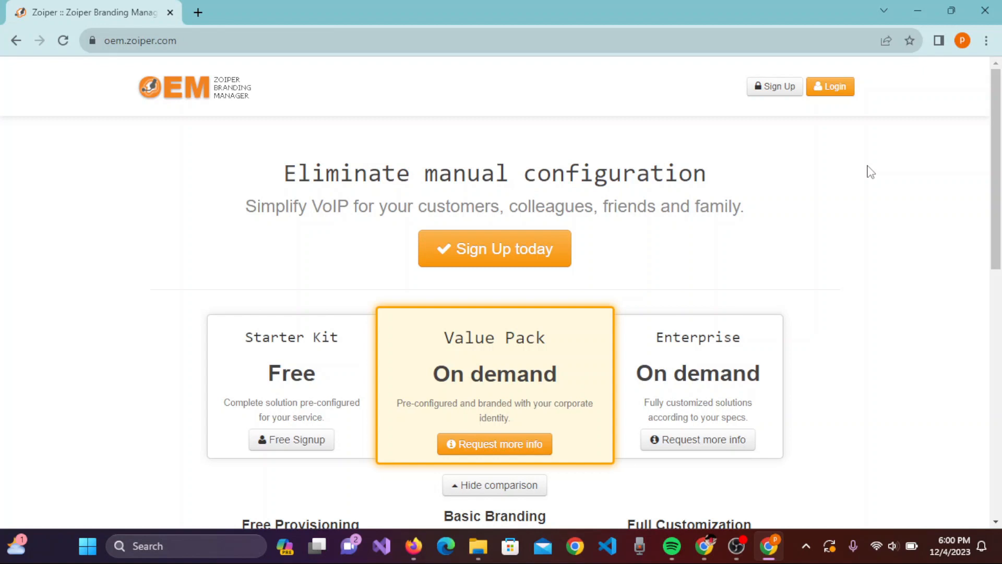
left_click(192, 40)
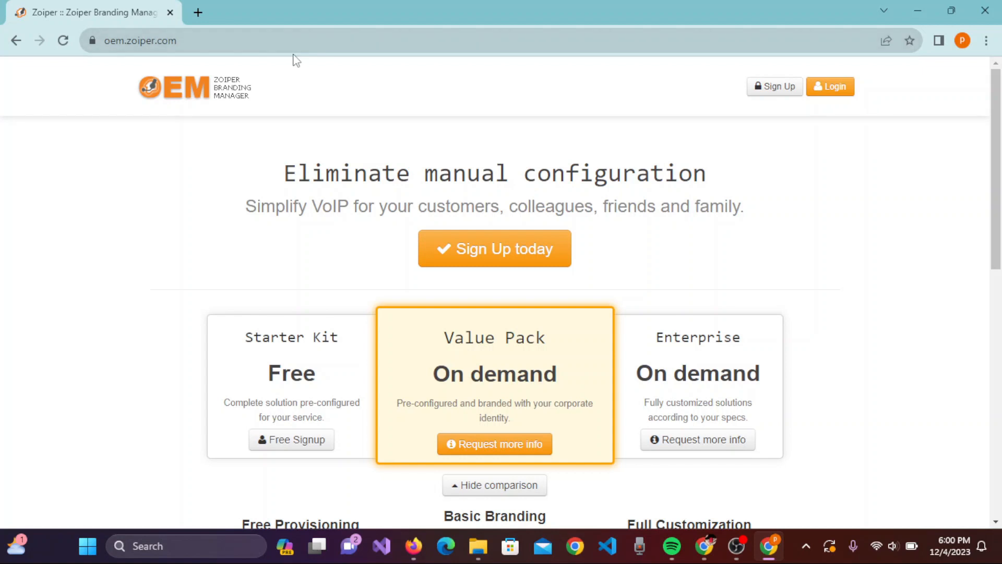
mouse_move(739, 108)
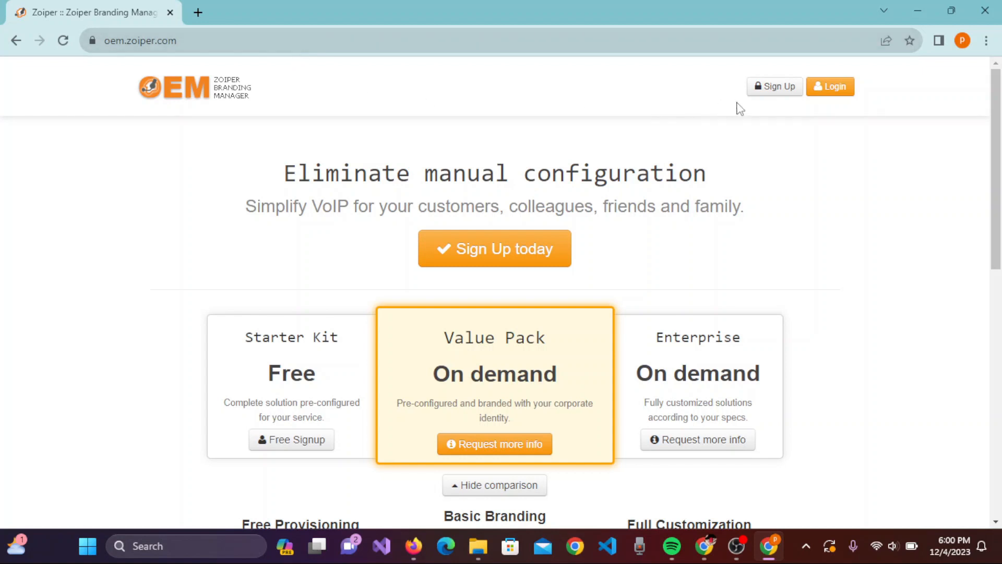
mouse_move(755, 108)
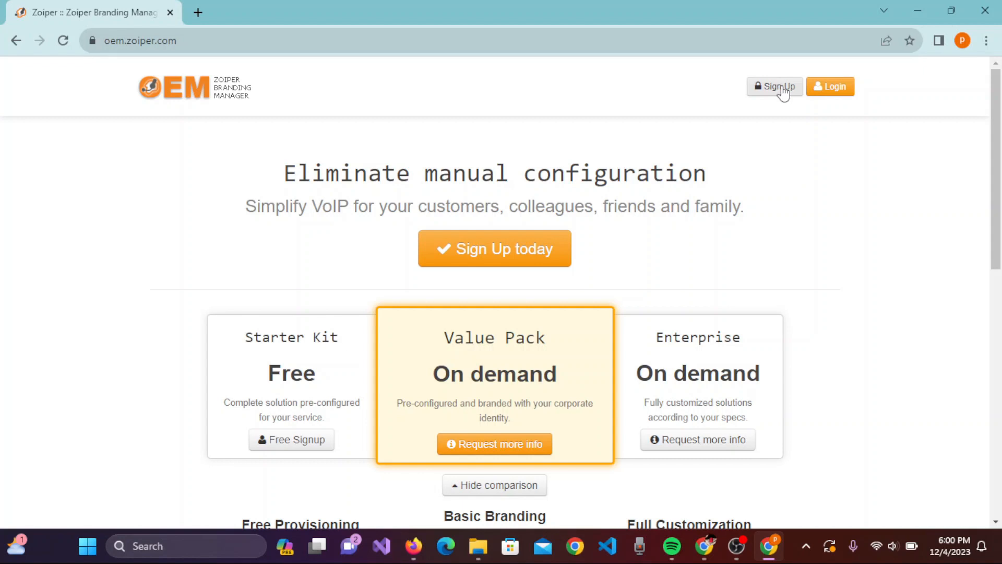
left_click(774, 86)
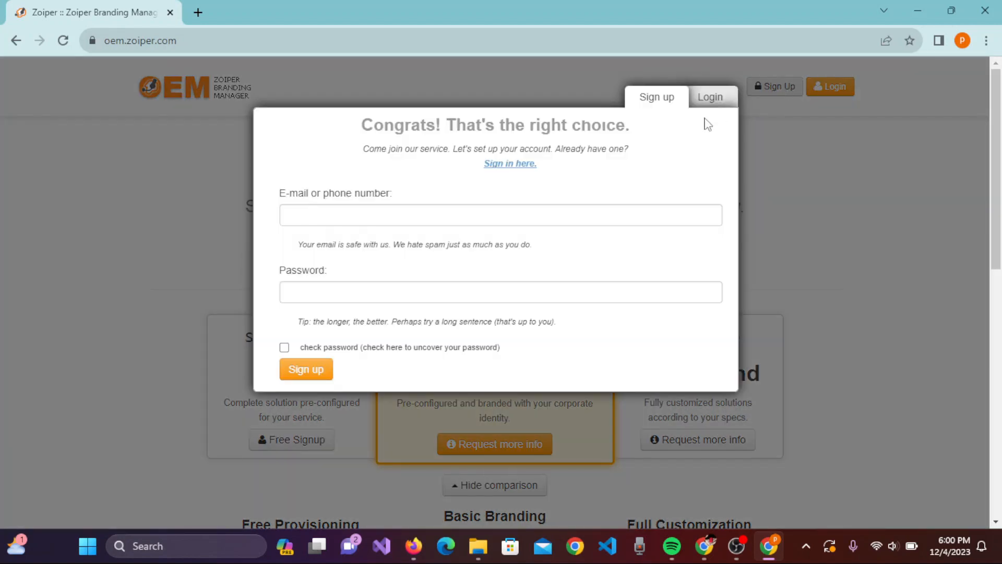
mouse_move(574, 208)
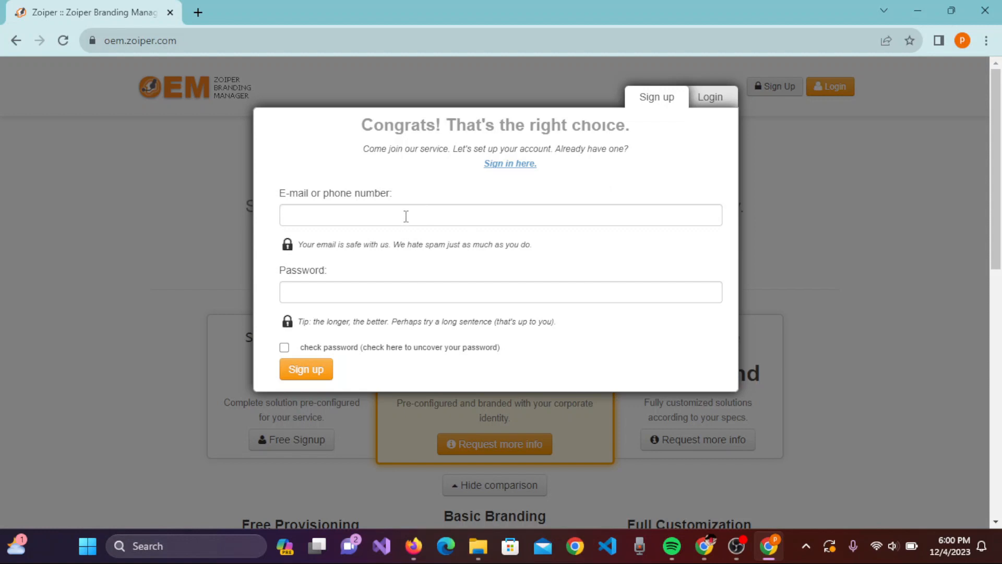
left_click(501, 215)
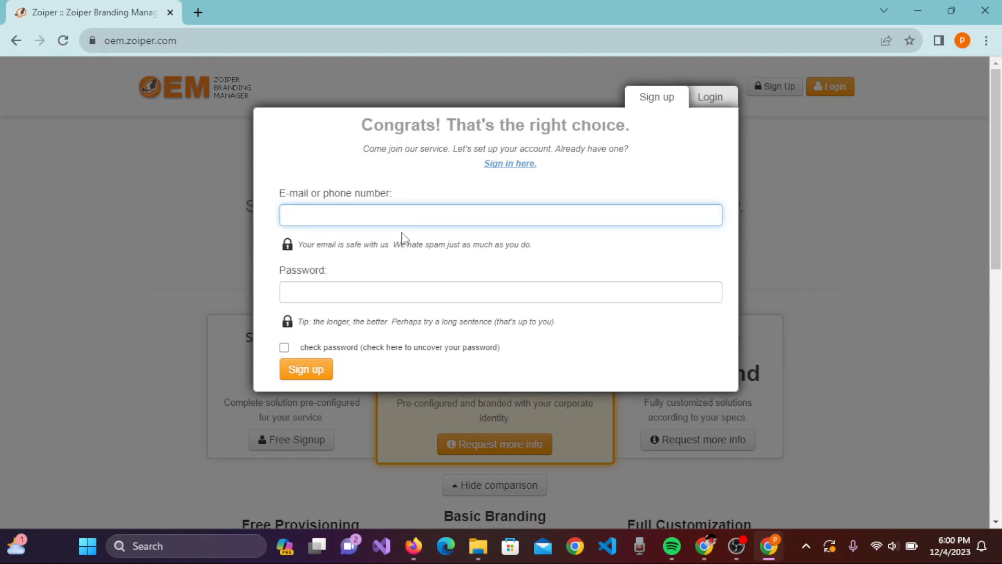
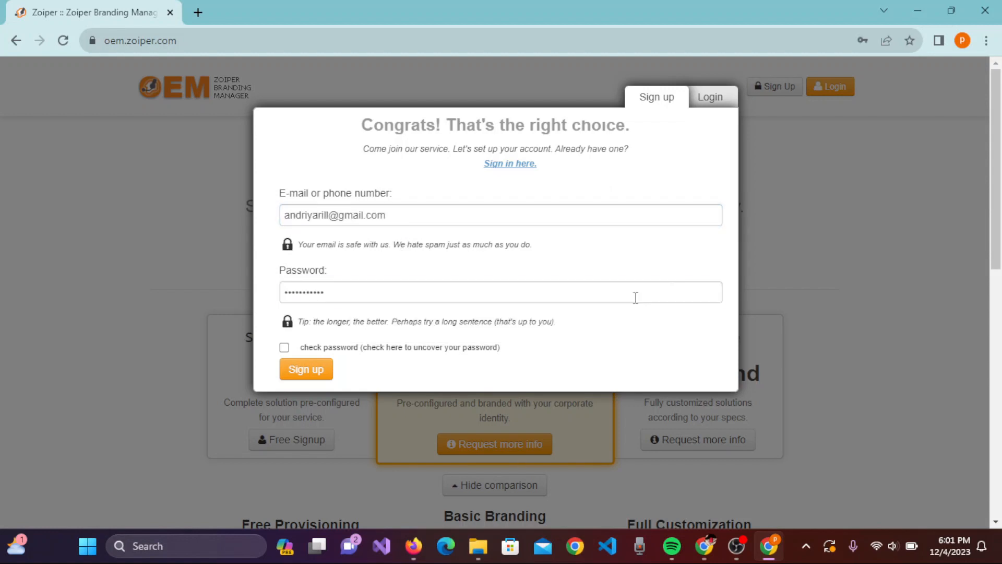
mouse_move(610, 240)
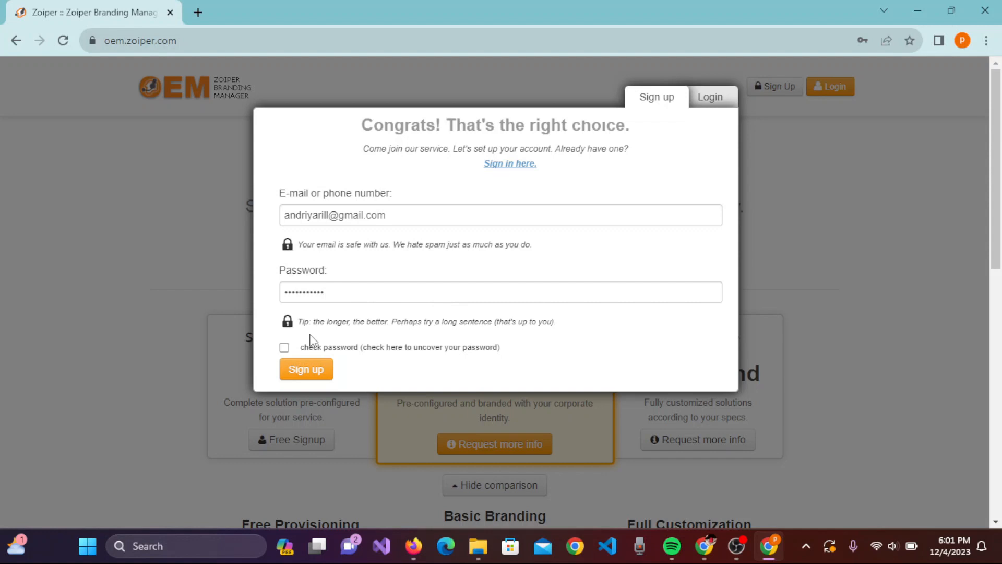
mouse_move(370, 350)
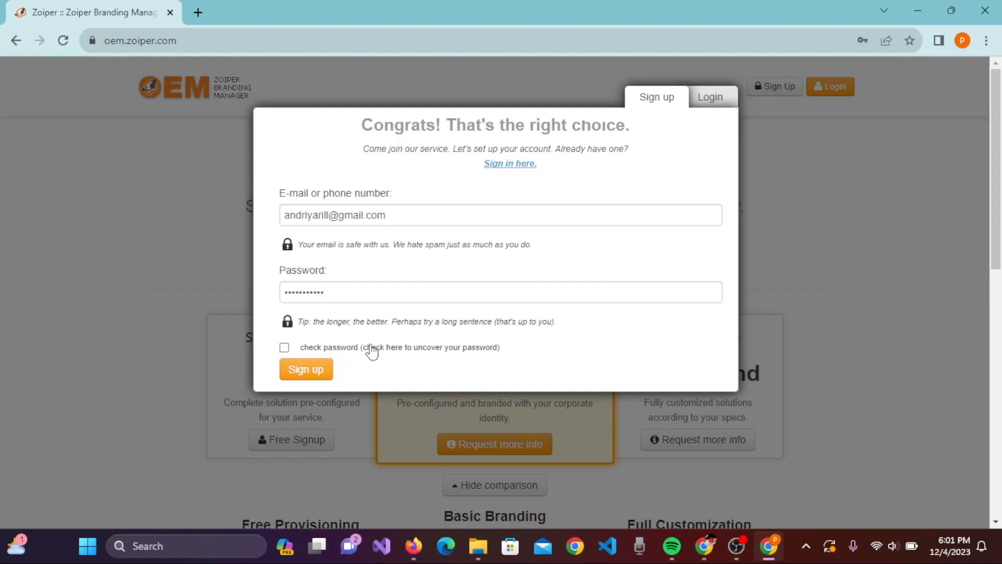
mouse_move(370, 322)
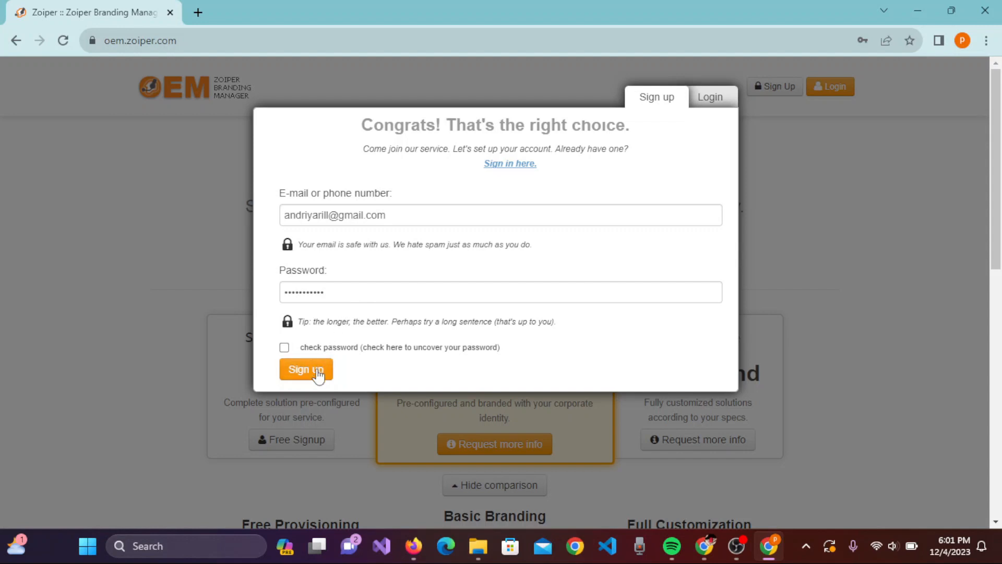
Submit the sign-up, correct the password after the requirements warning, and resubmit.
left_click(305, 370)
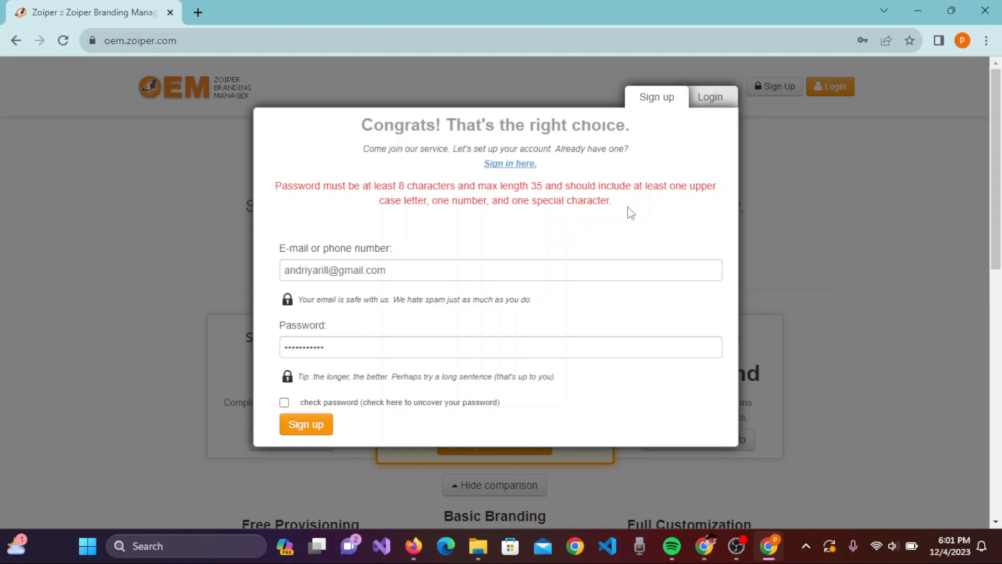
mouse_move(476, 206)
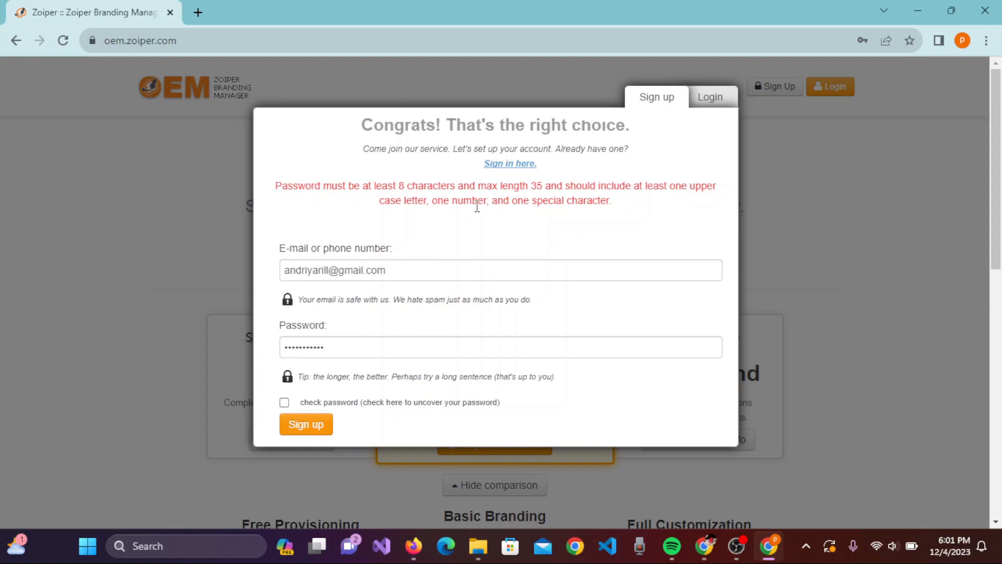
mouse_move(420, 304)
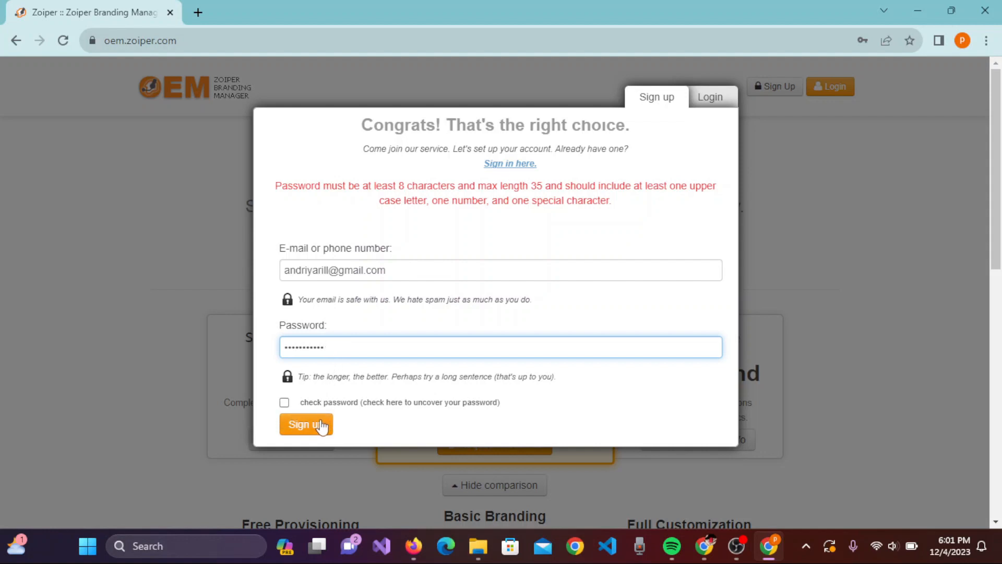
left_click(305, 424)
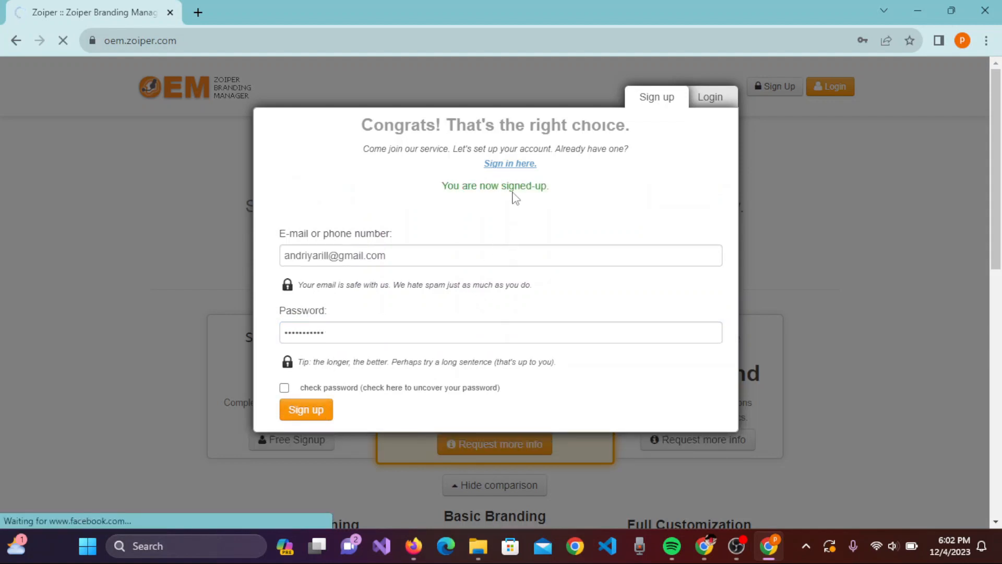
Register the account as a Private person and continue to the profile page.
left_click(305, 410)
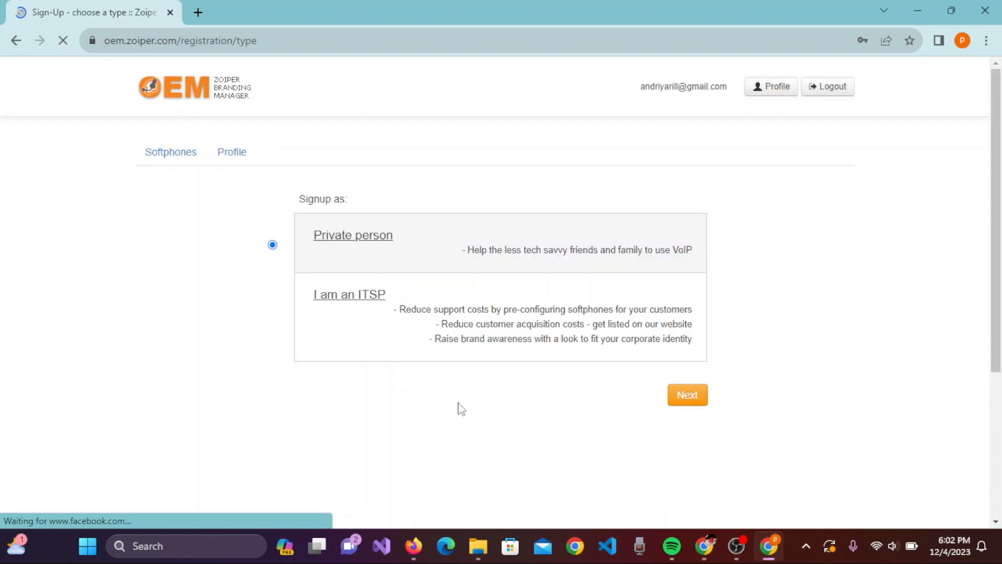
mouse_move(302, 210)
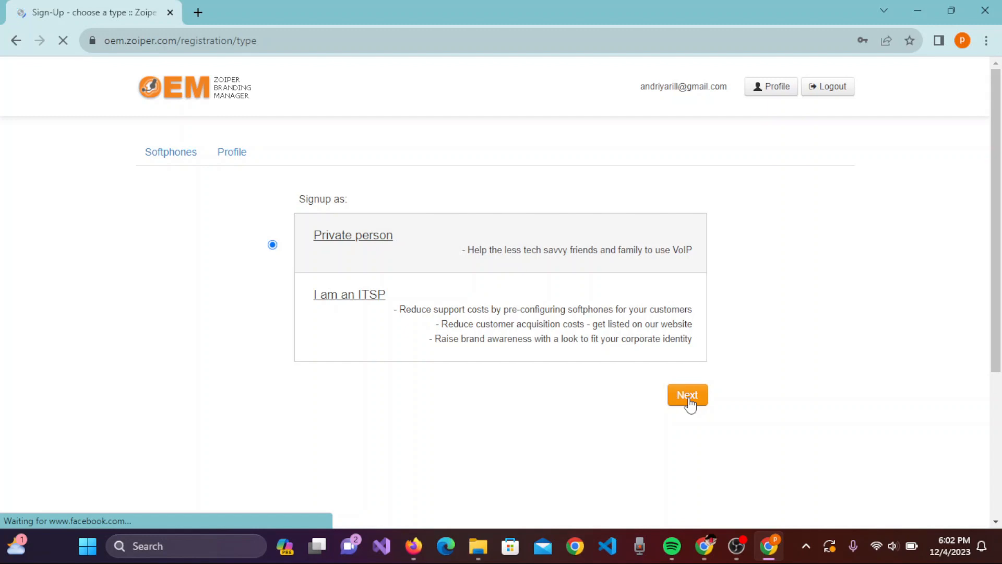
left_click(687, 395)
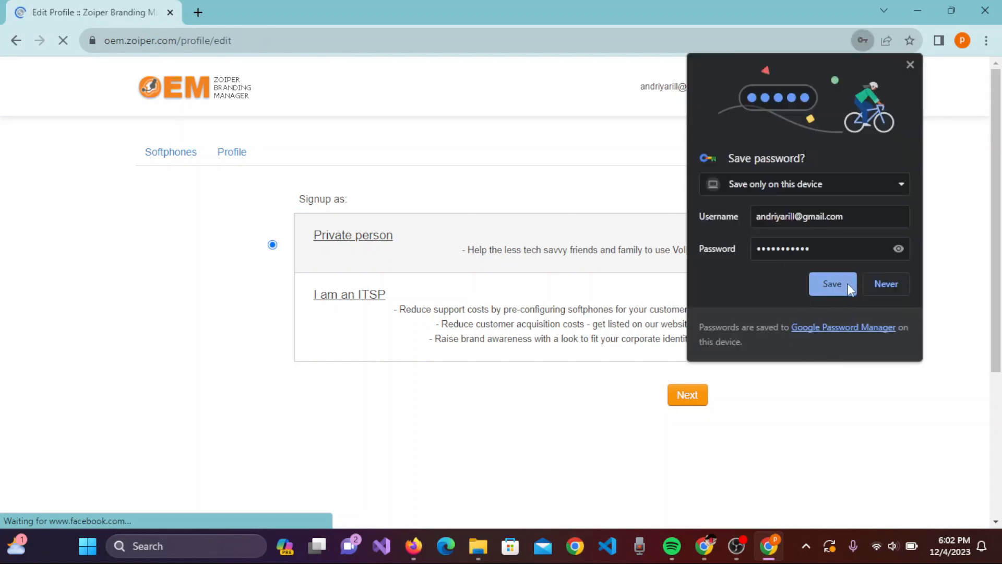
Save the password in Chrome and scroll the Edit Profile form to the Update button.
left_click(687, 394)
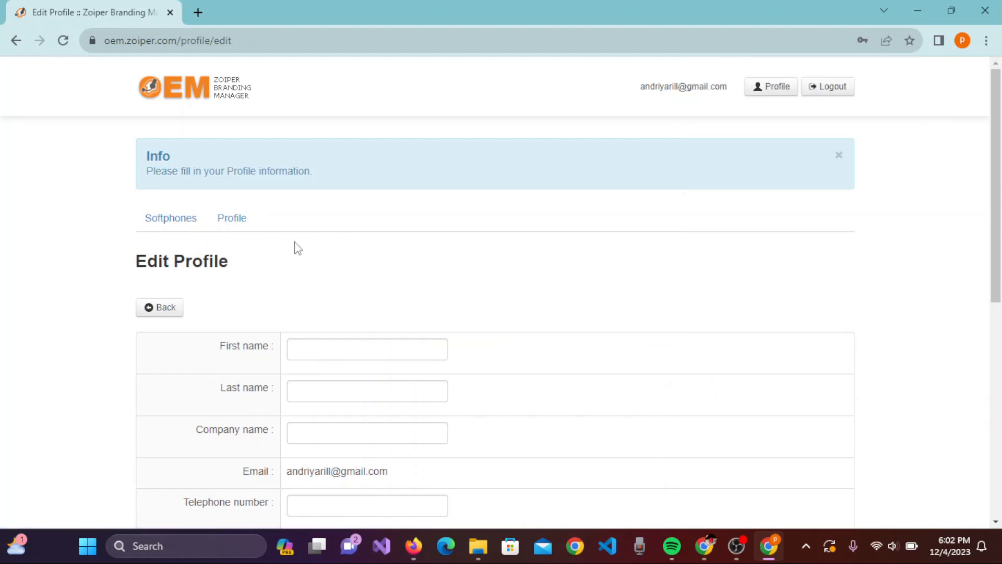
scroll("down", 3)
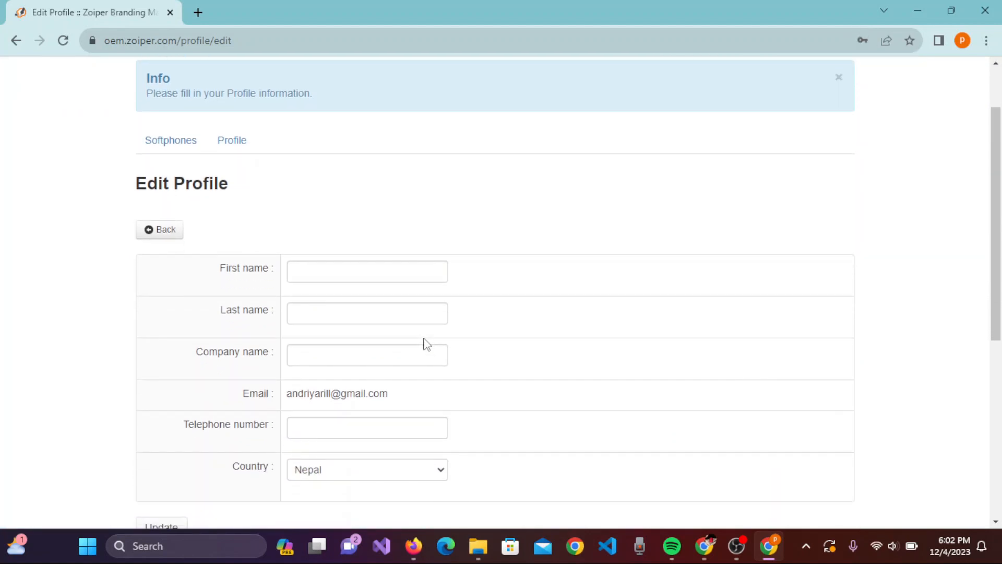
scroll("down", 3)
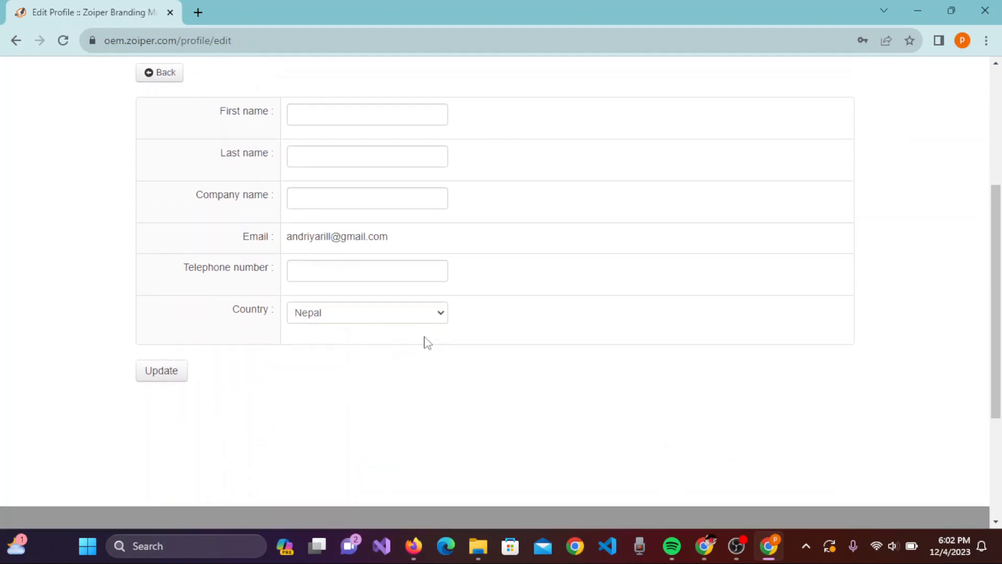